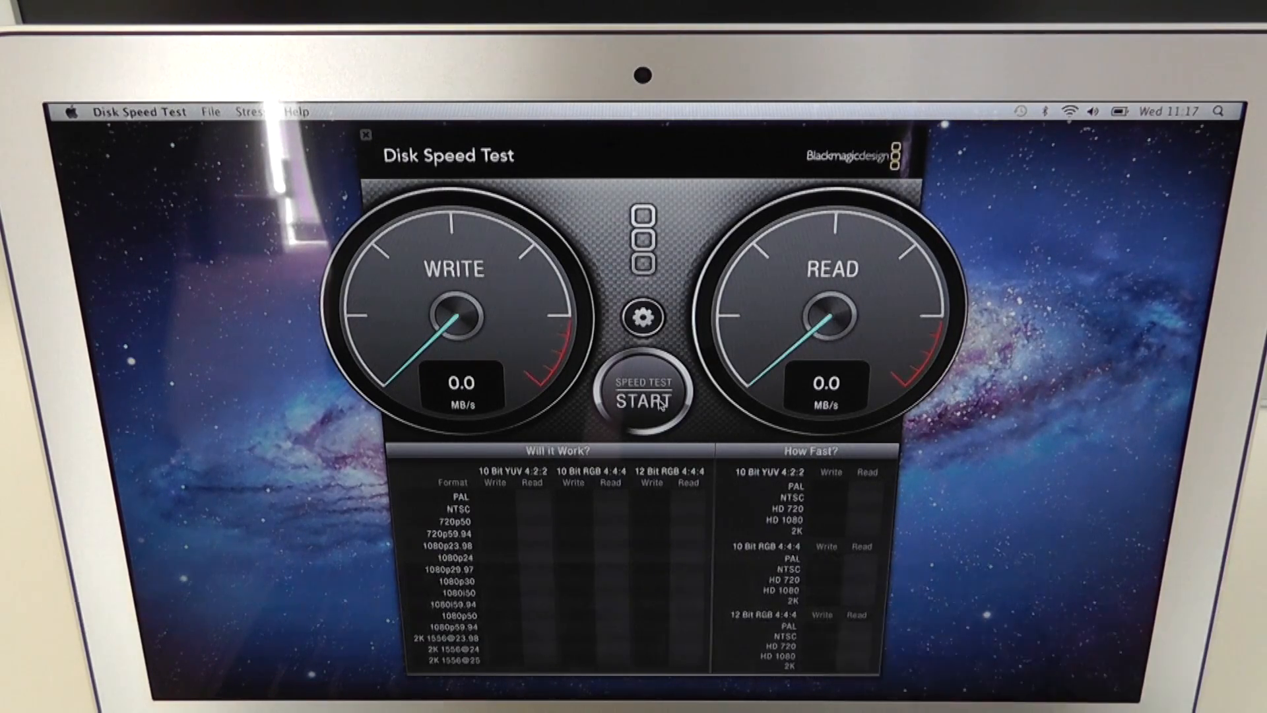
# Step: Start the disk speed test so the write gauge begins reporting throughput
pyautogui.click(643, 392)
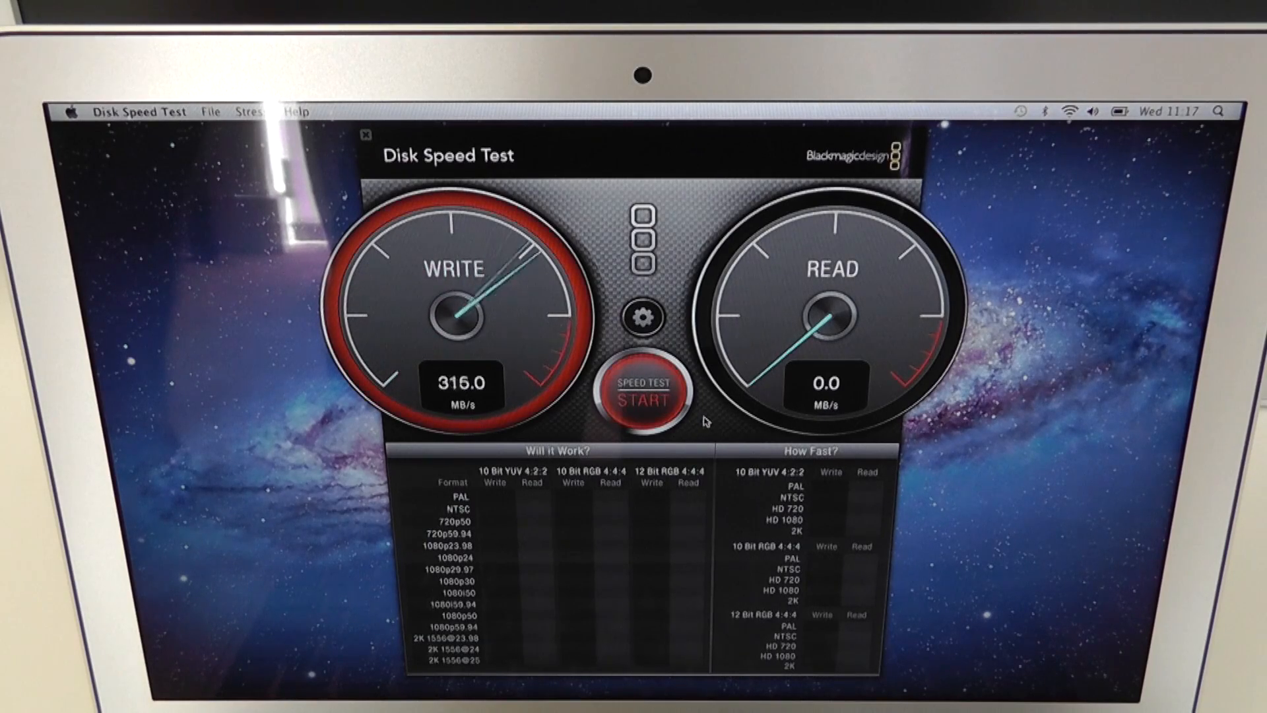